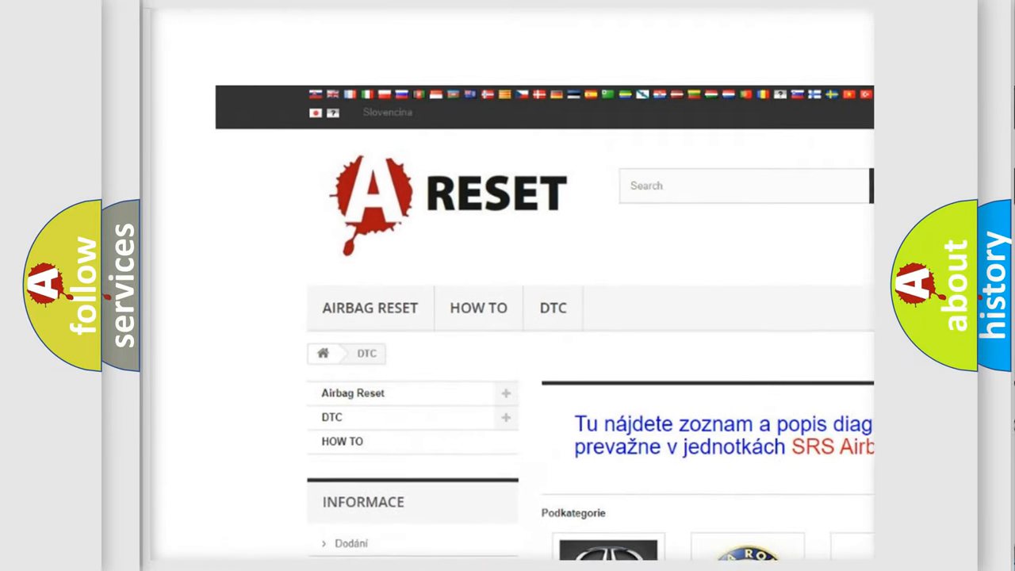
Locate Chevrolet in the brand grid and show its diagnostic trouble code list
scroll("down", 3)
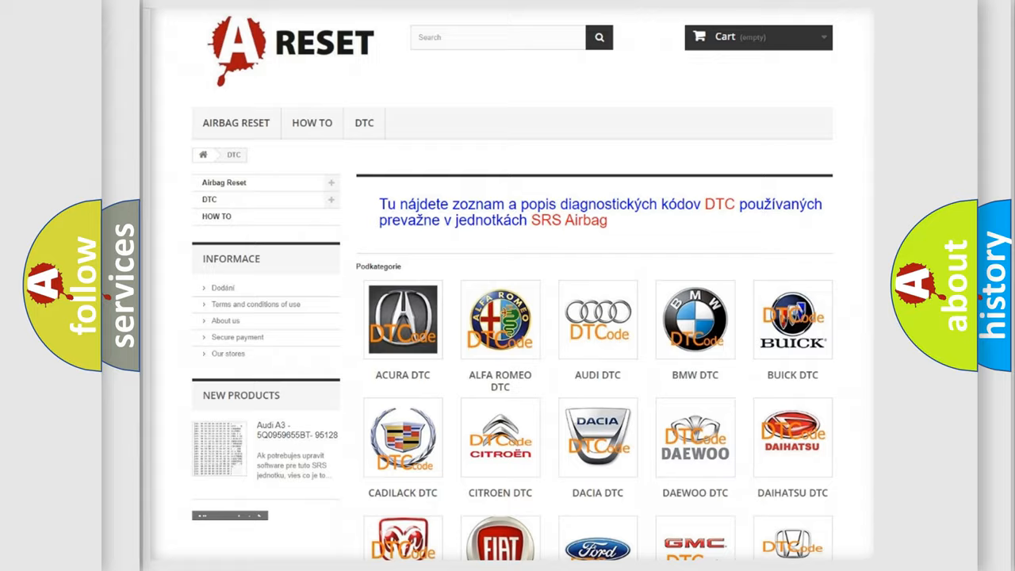
scroll("down", 3)
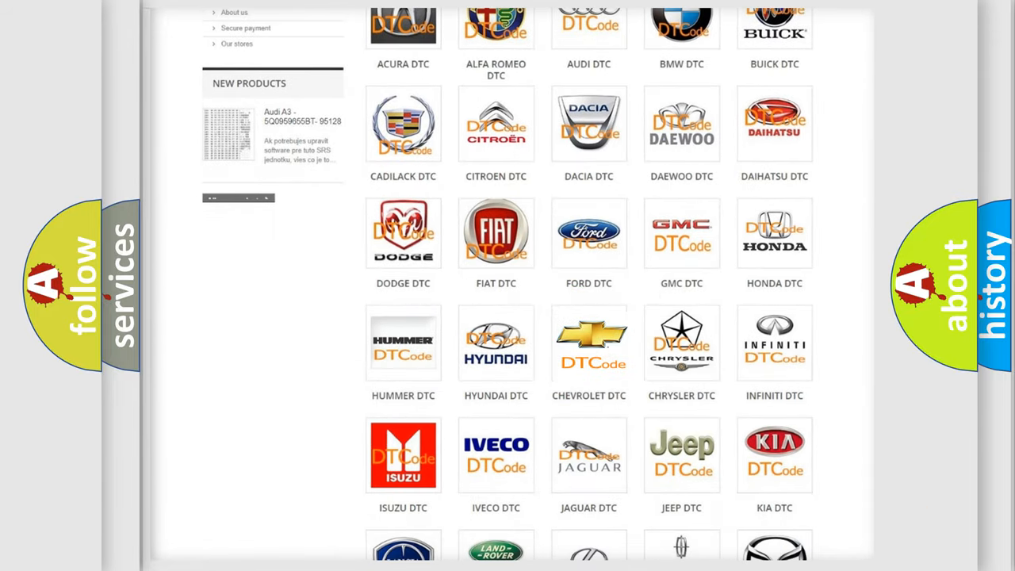
left_click(589, 343)
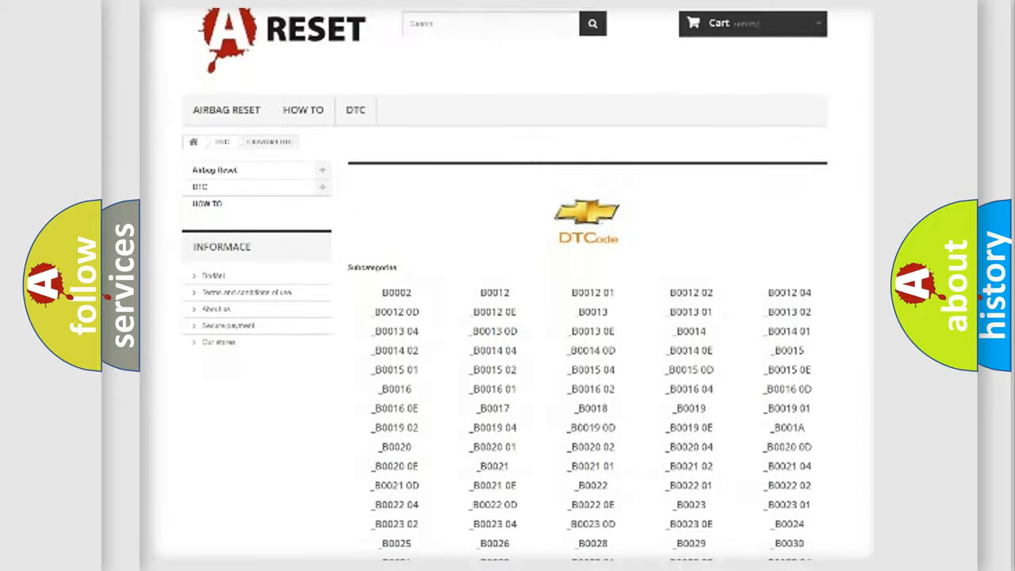
scroll("down", 3)
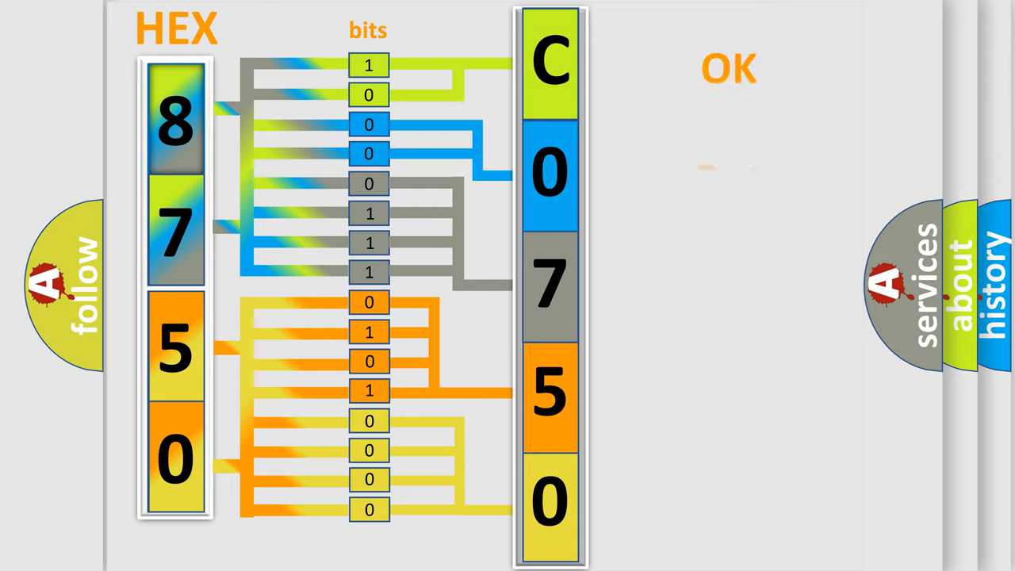
Advance to the summary slide pairing the Chevrolet logo with trouble code C0750:00
left_click(728, 66)
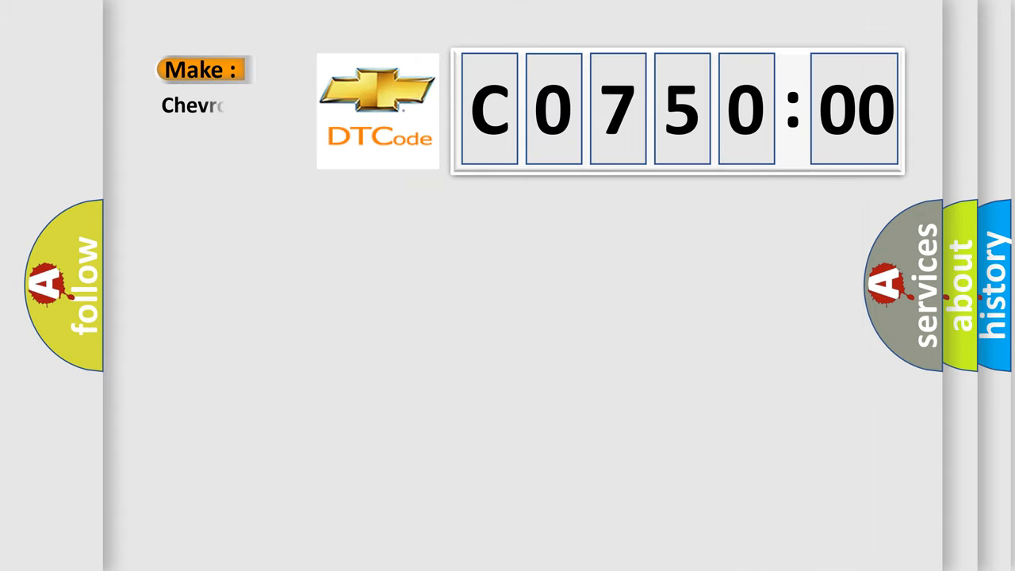